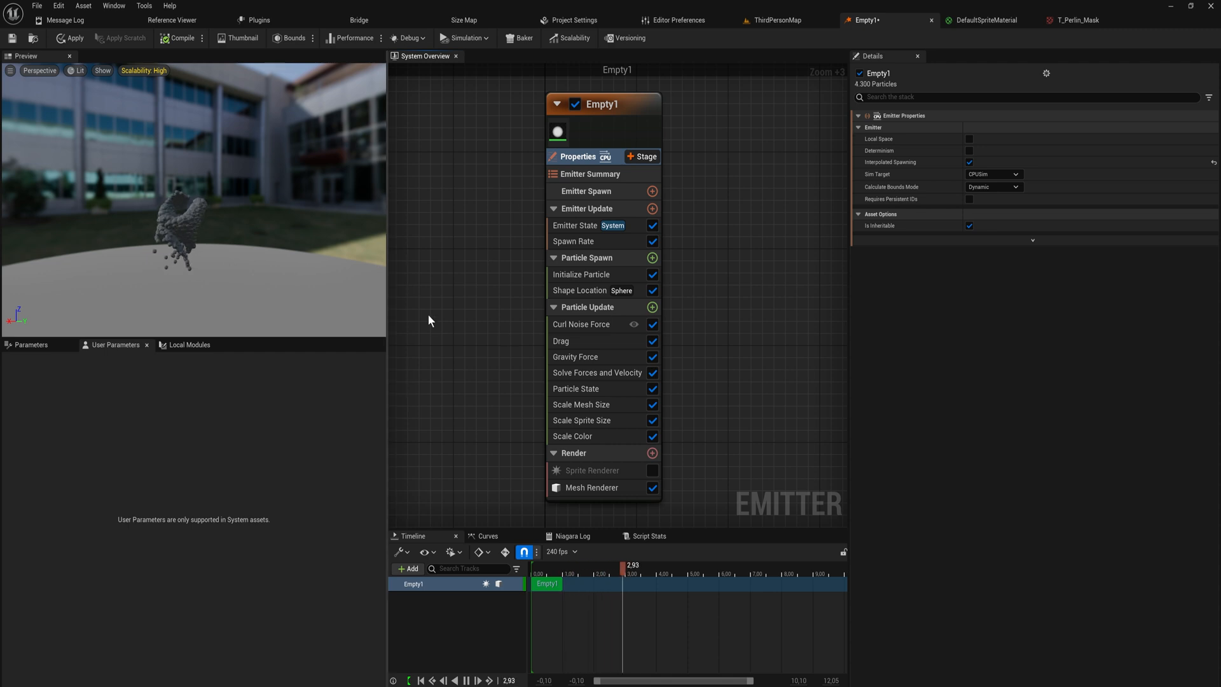
Review Initialize Particle, then set the Empty1 emitter's Sim Target to GPUCompute Sim.
left_click(581, 274)
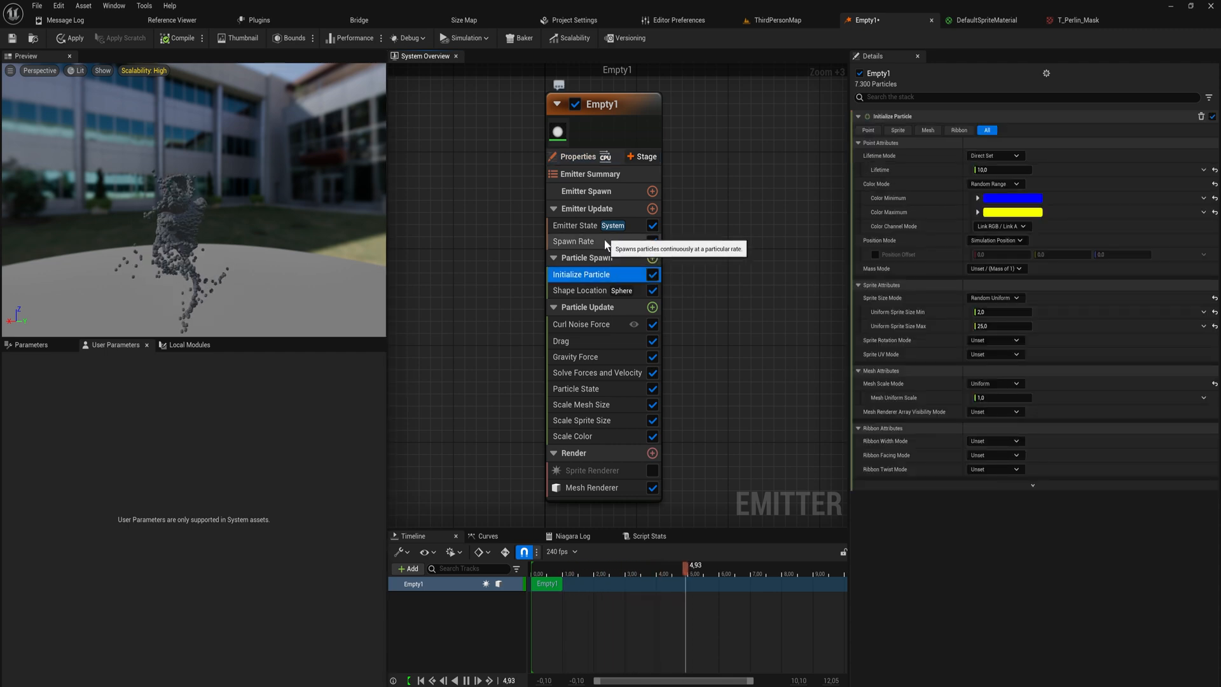
left_click(574, 240)
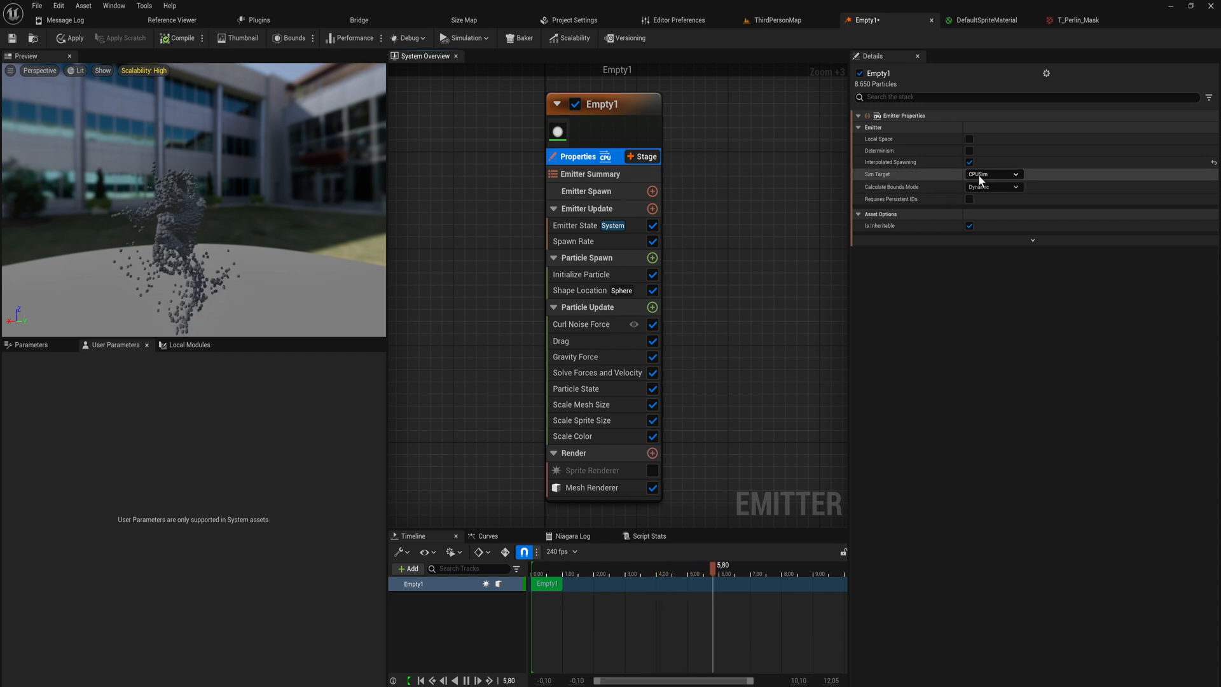
left_click(992, 173)
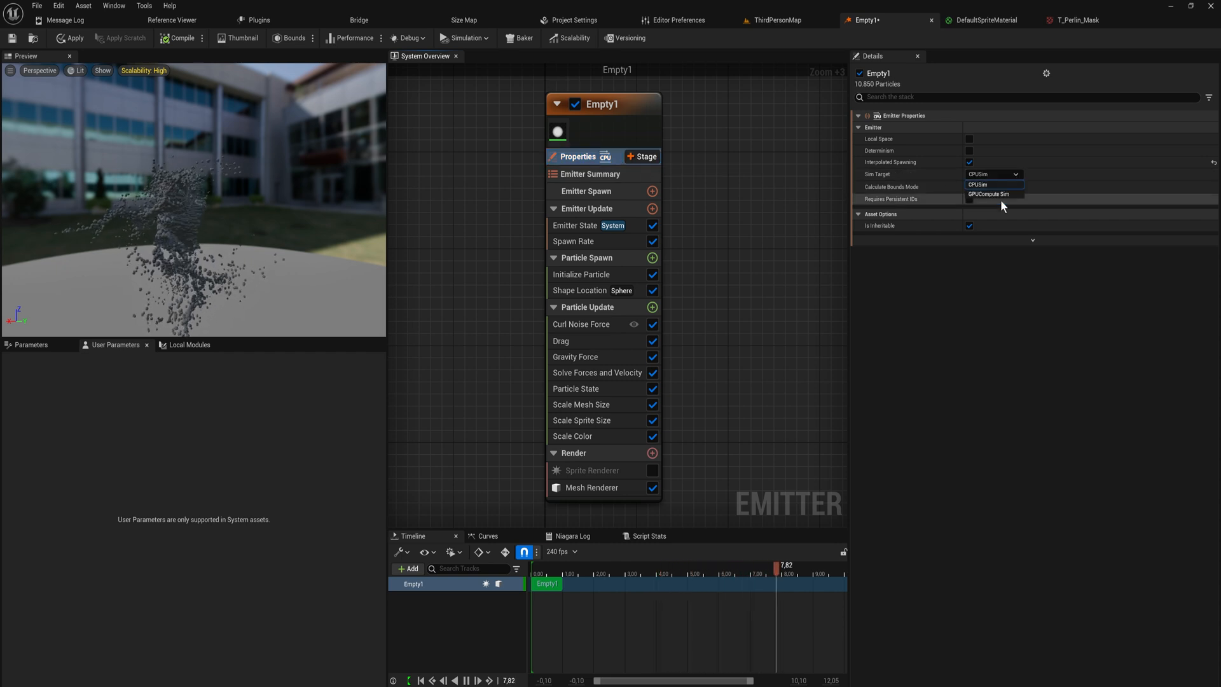
left_click(990, 194)
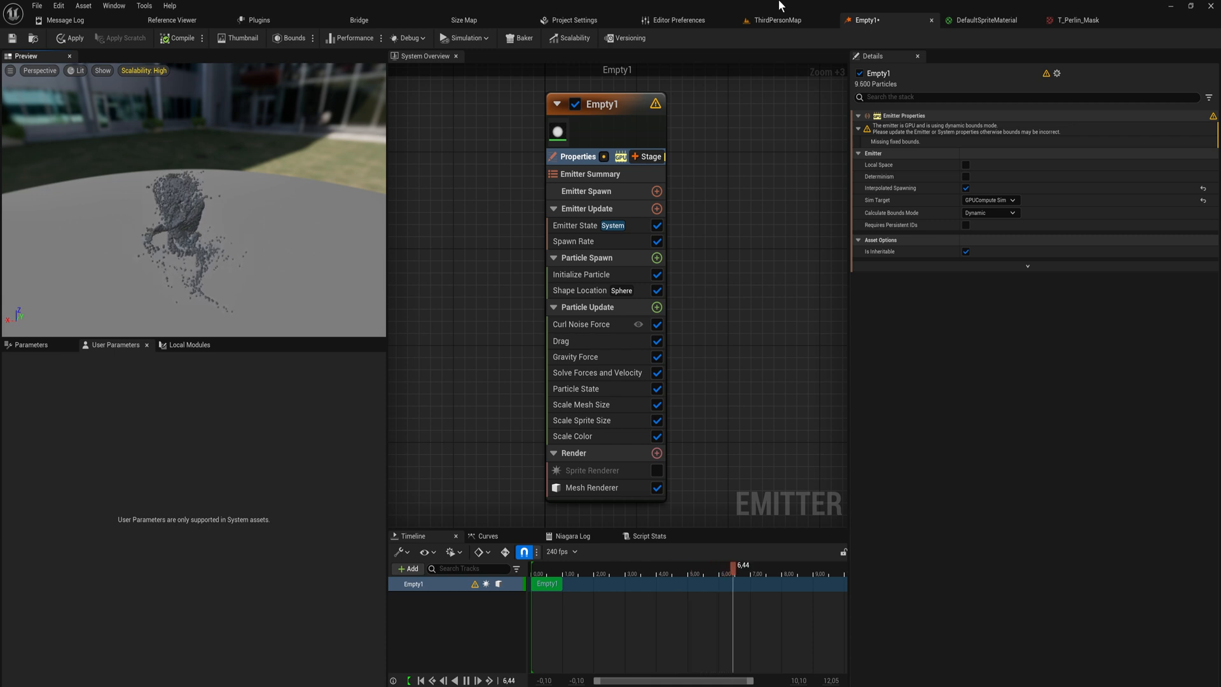
Place the Empty1 system in ThirdPersonMap, preview its particles, and return to Empty1.
left_click(585, 564)
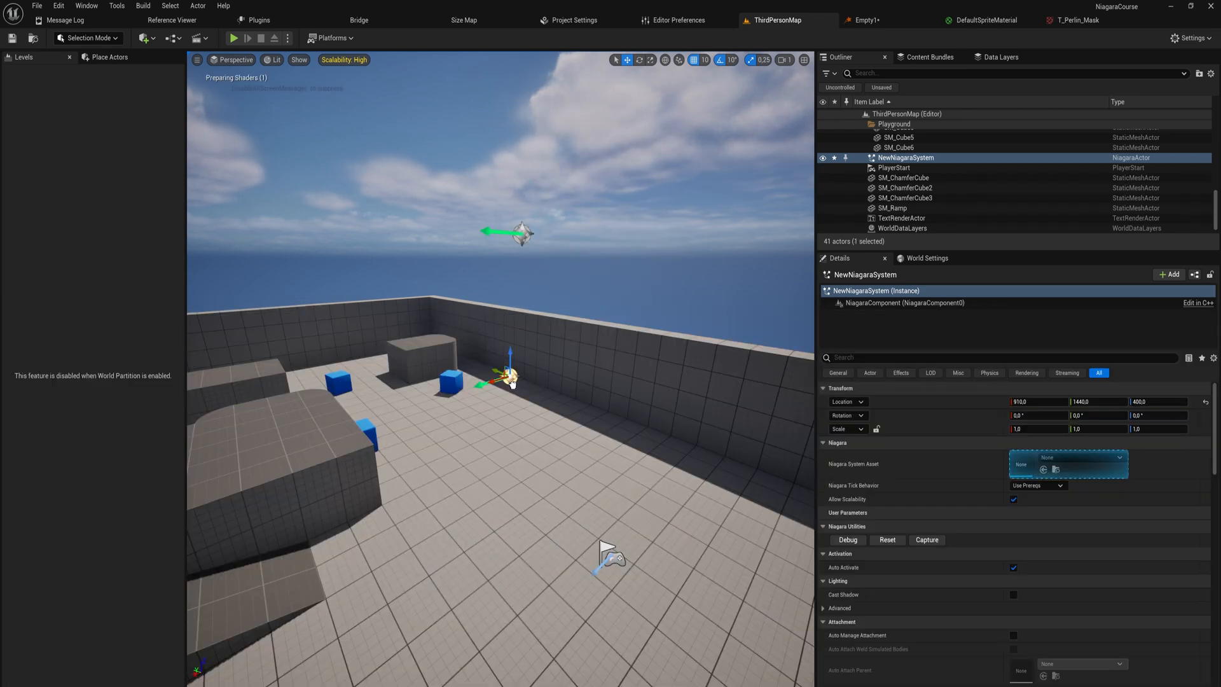
left_click(1067, 457)
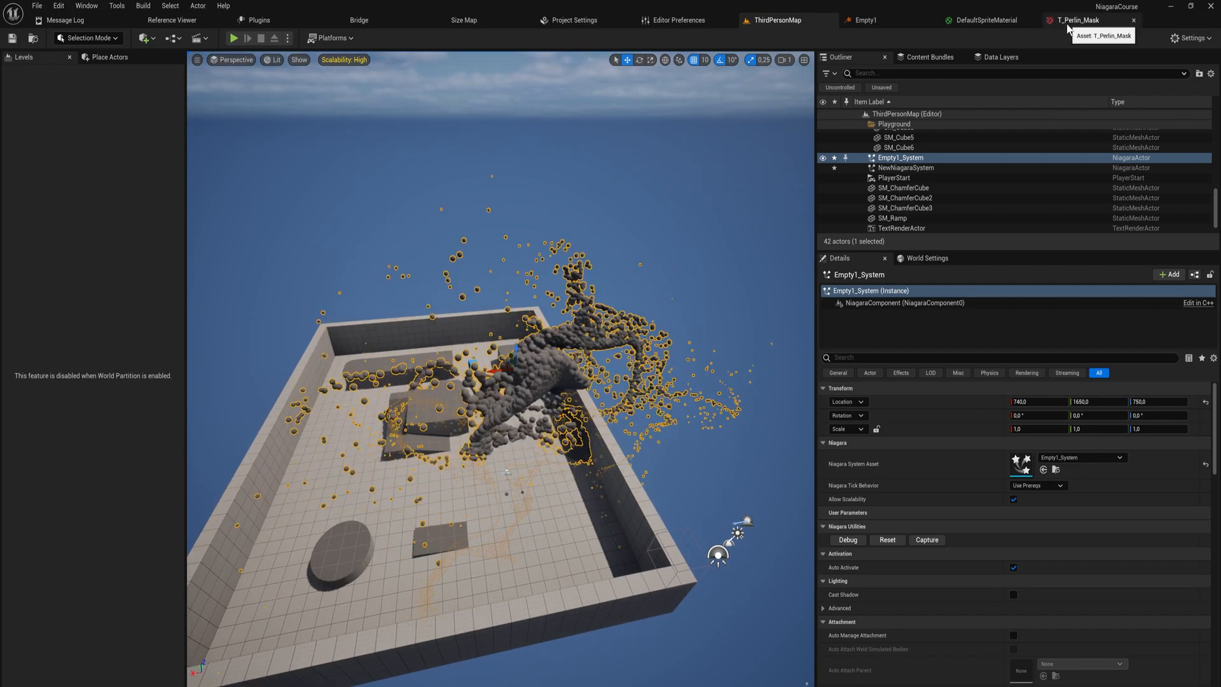
left_click(864, 20)
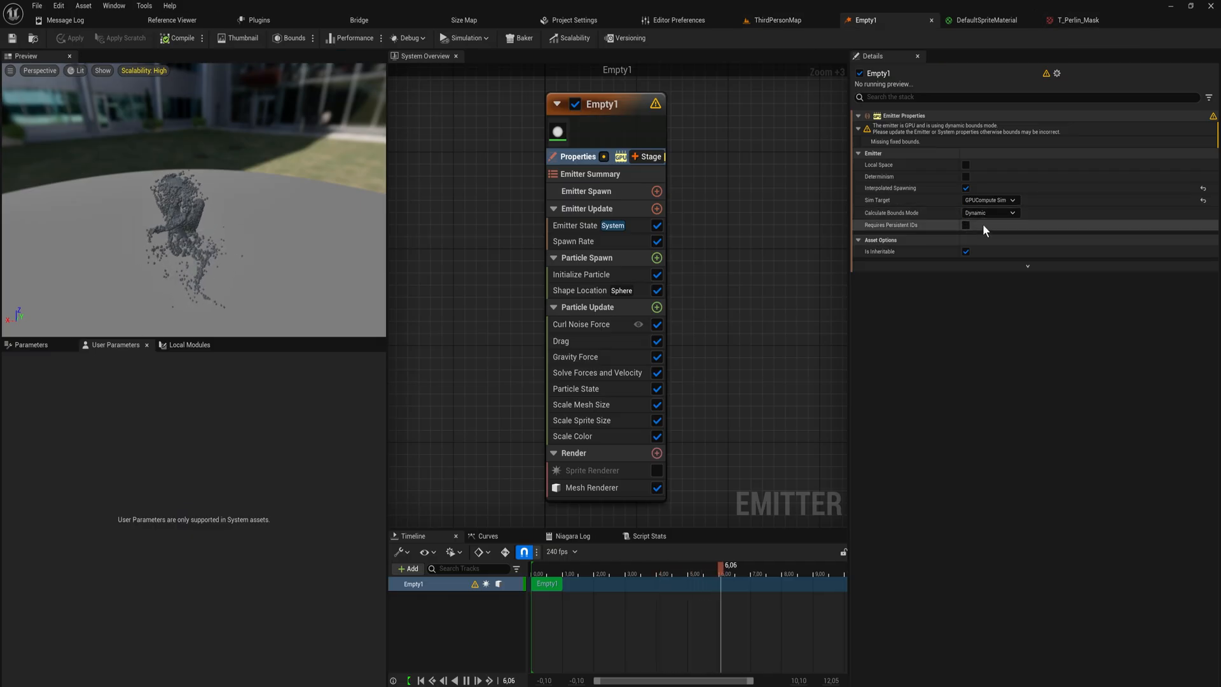
Set Calculate Bounds Mode to Fixed with Min -1000 and Max 1000 on X, Y, Z.
left_click(990, 212)
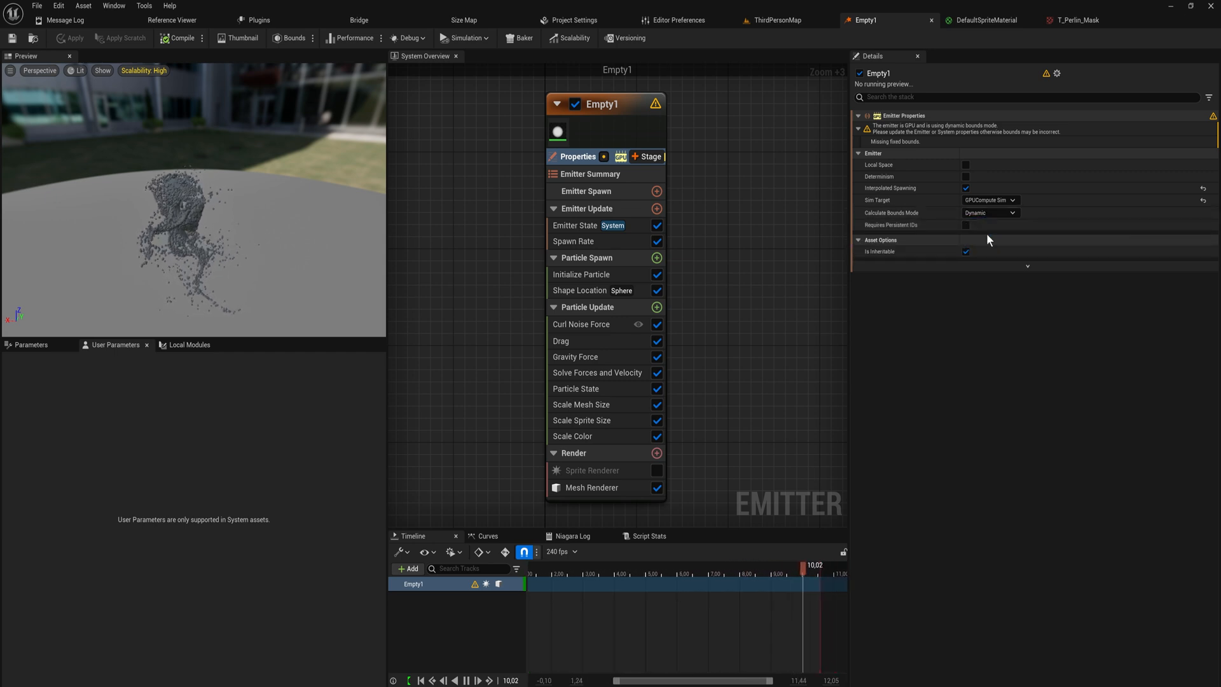
left_click(989, 213)
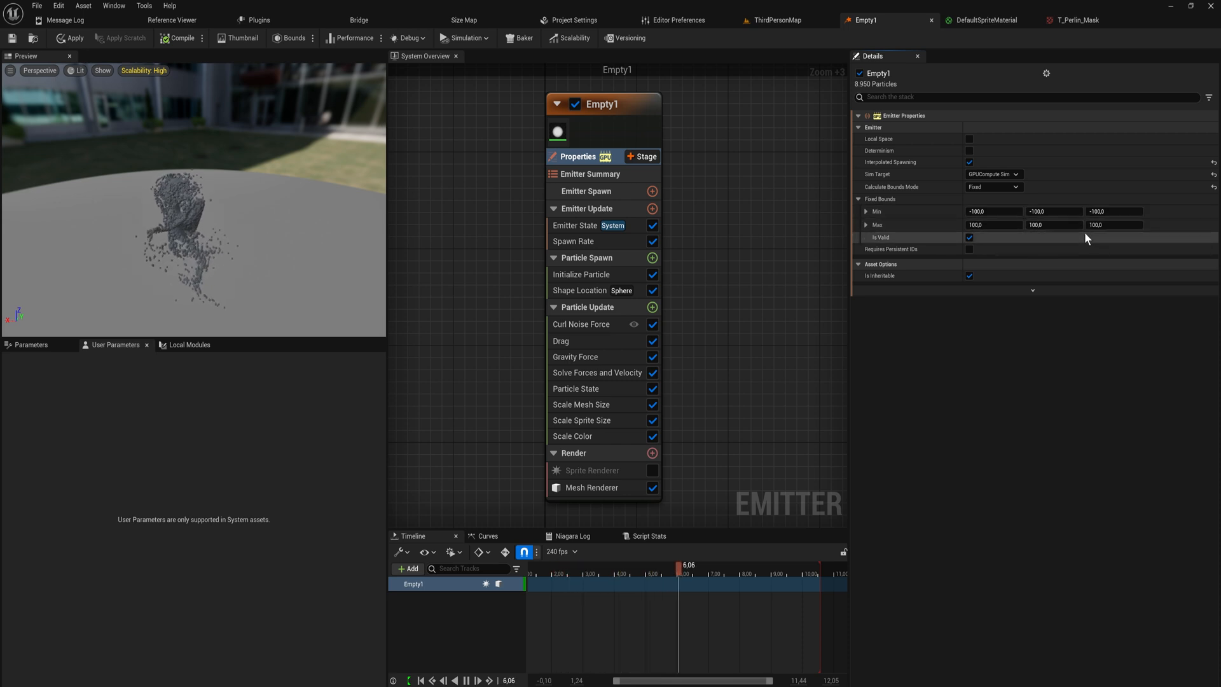
left_click(995, 211)
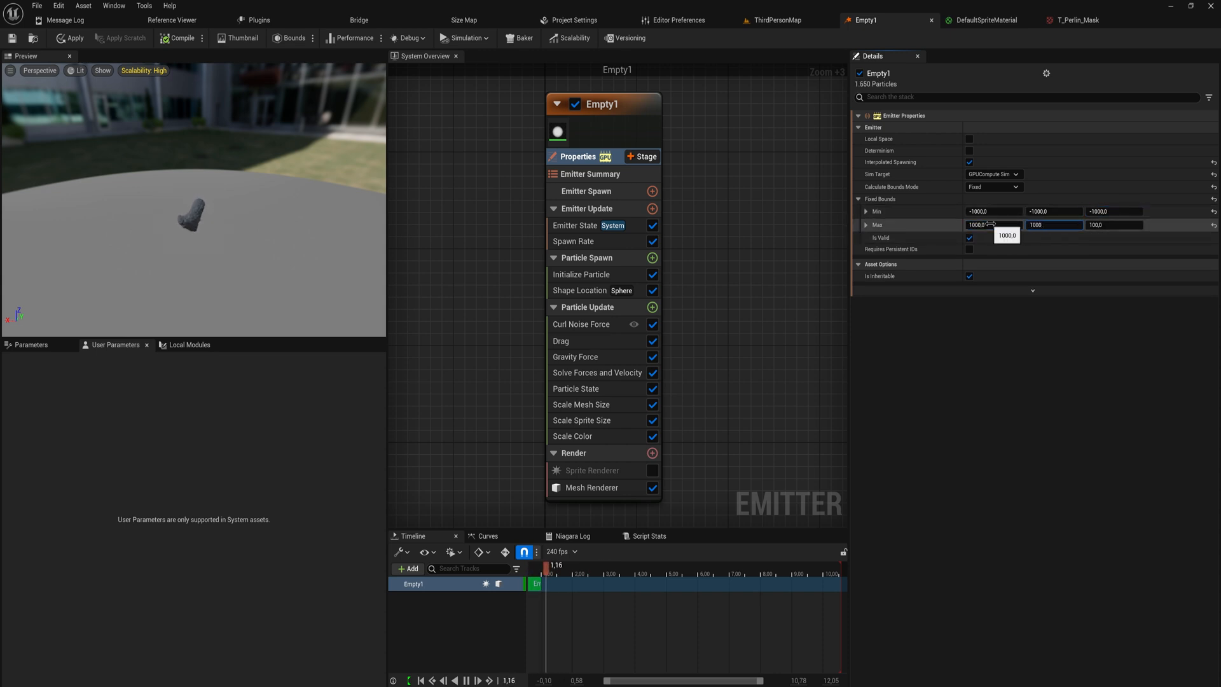
type("10")
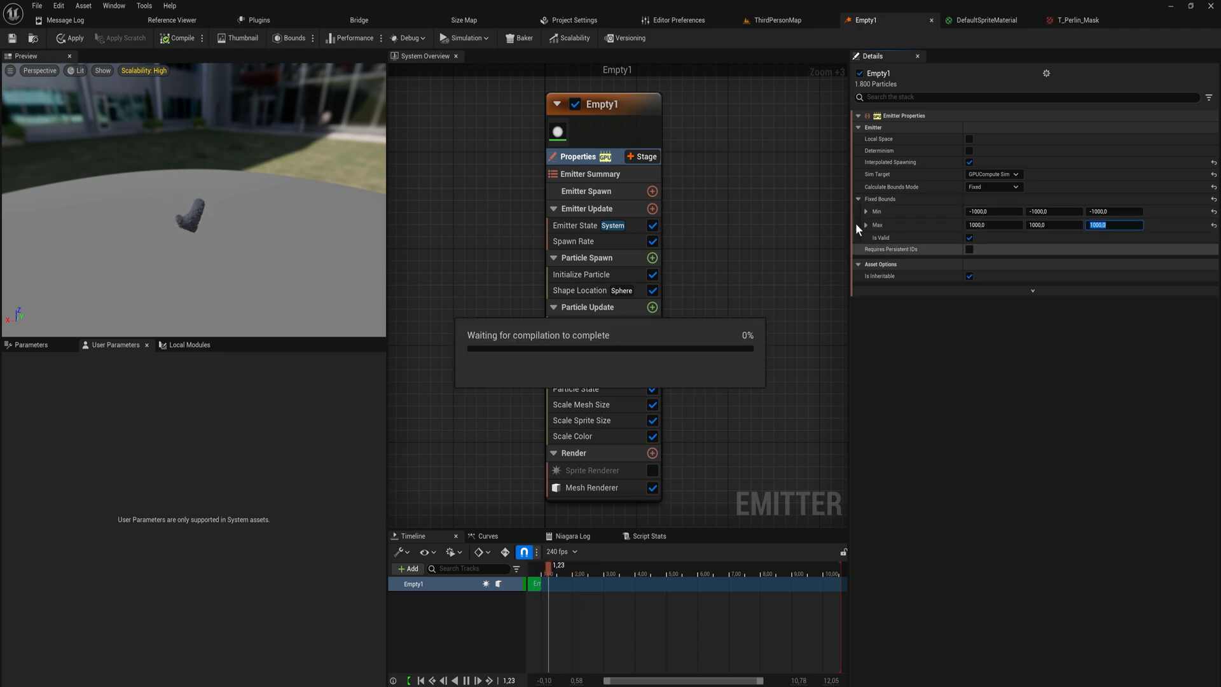
left_click(774, 19)
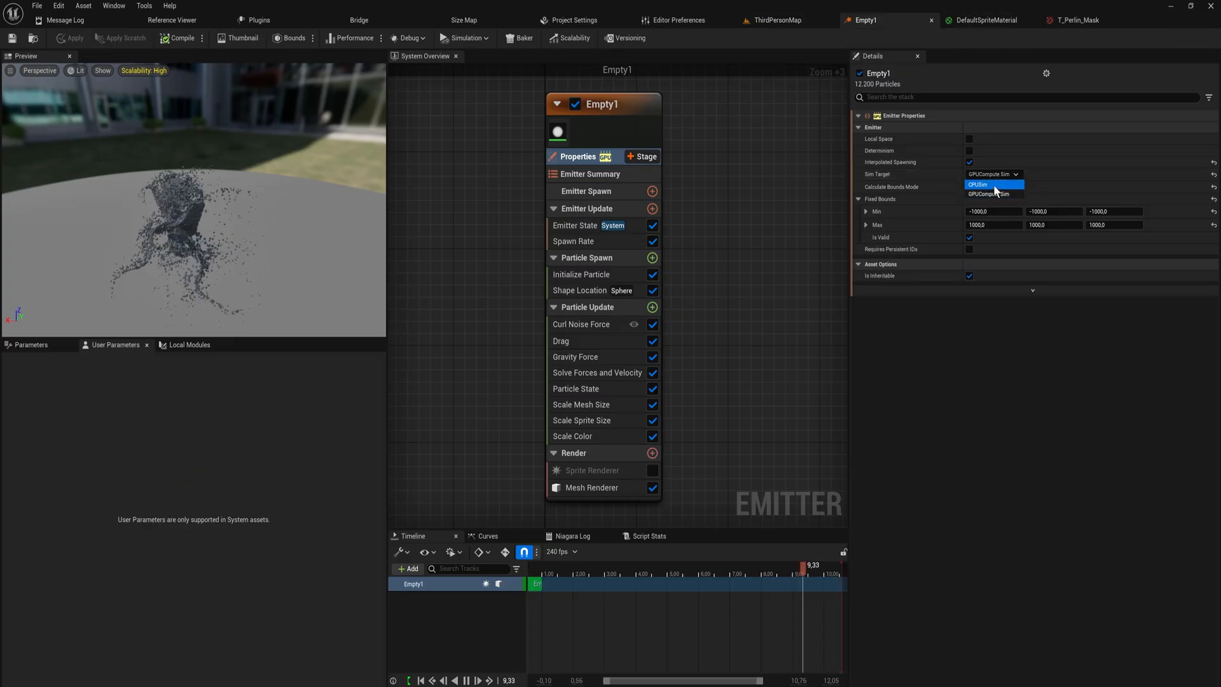
Switch the emitter back to CPU simulation with dynamic bounds and set SpawnRate to 500.
left_click(978, 184)
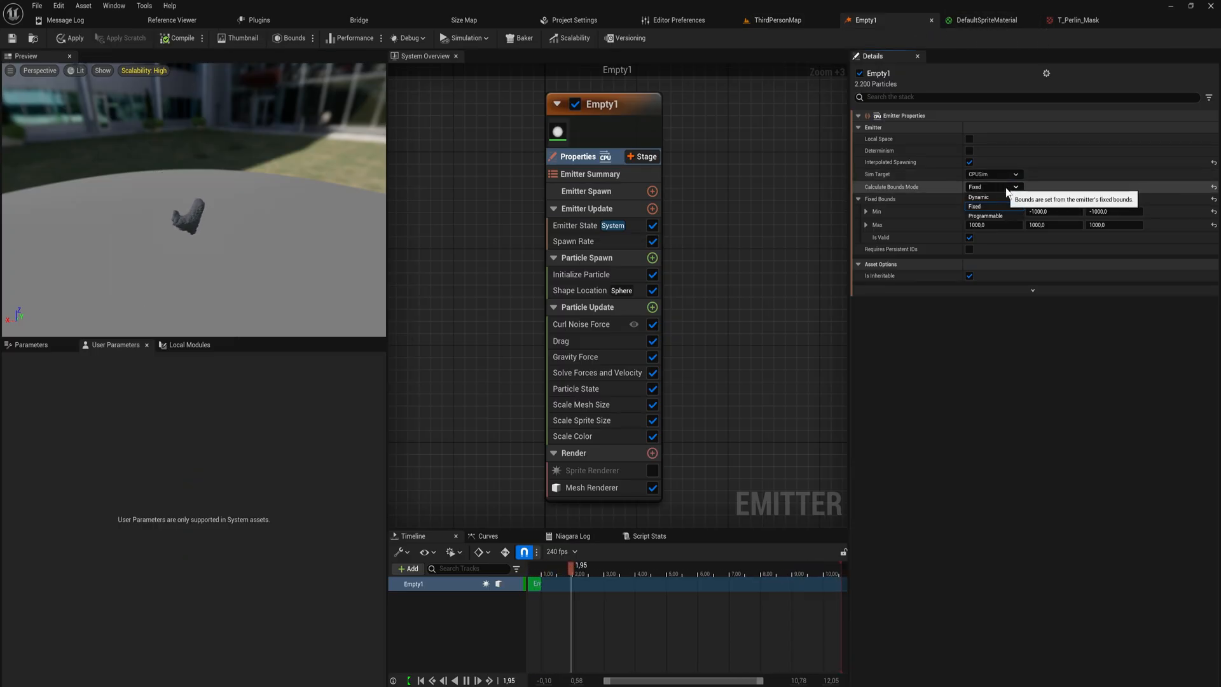
left_click(978, 196)
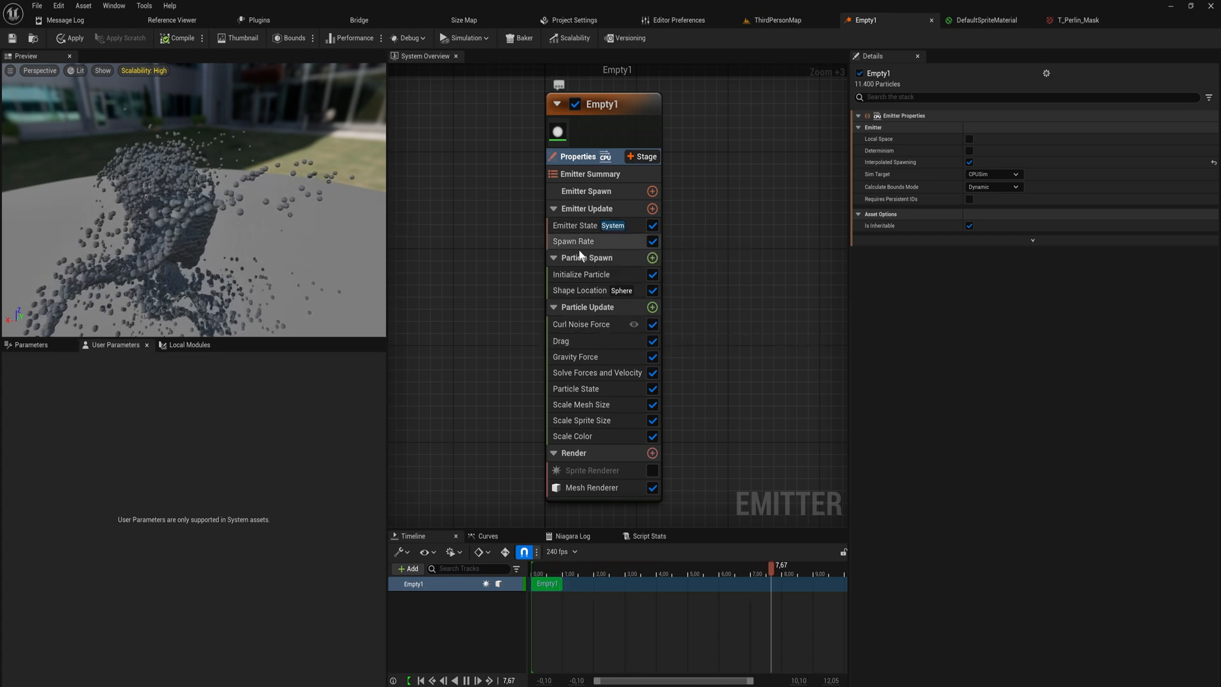
left_click(573, 241)
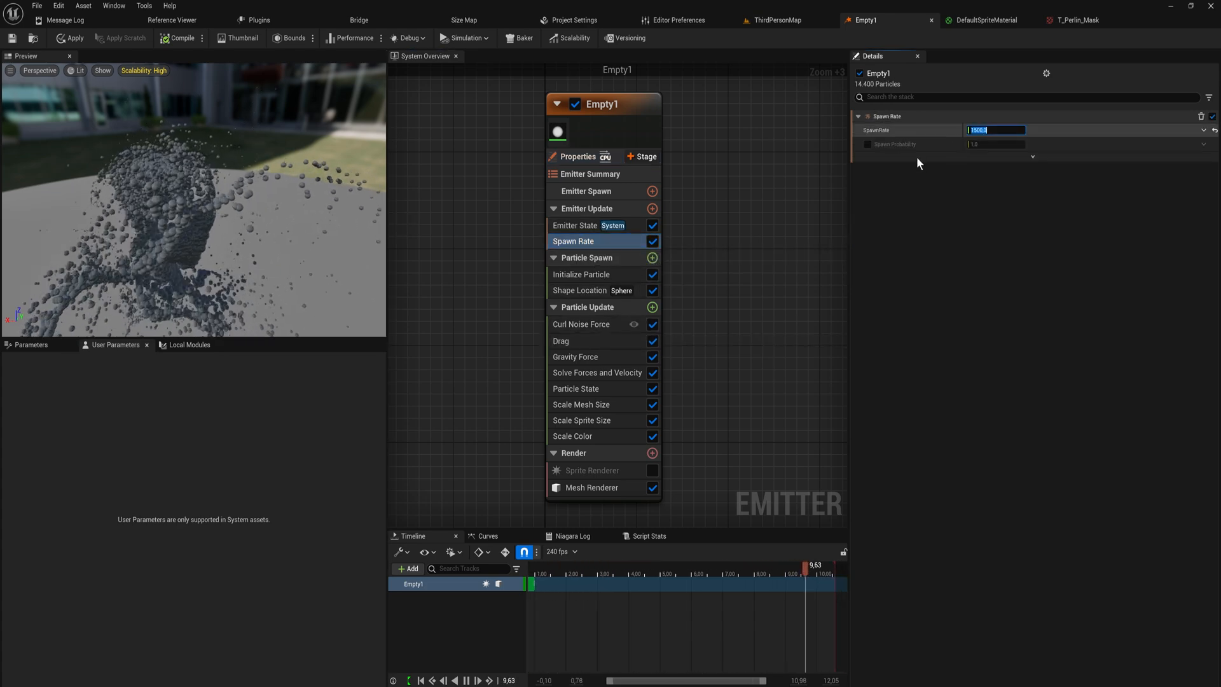
type("500")
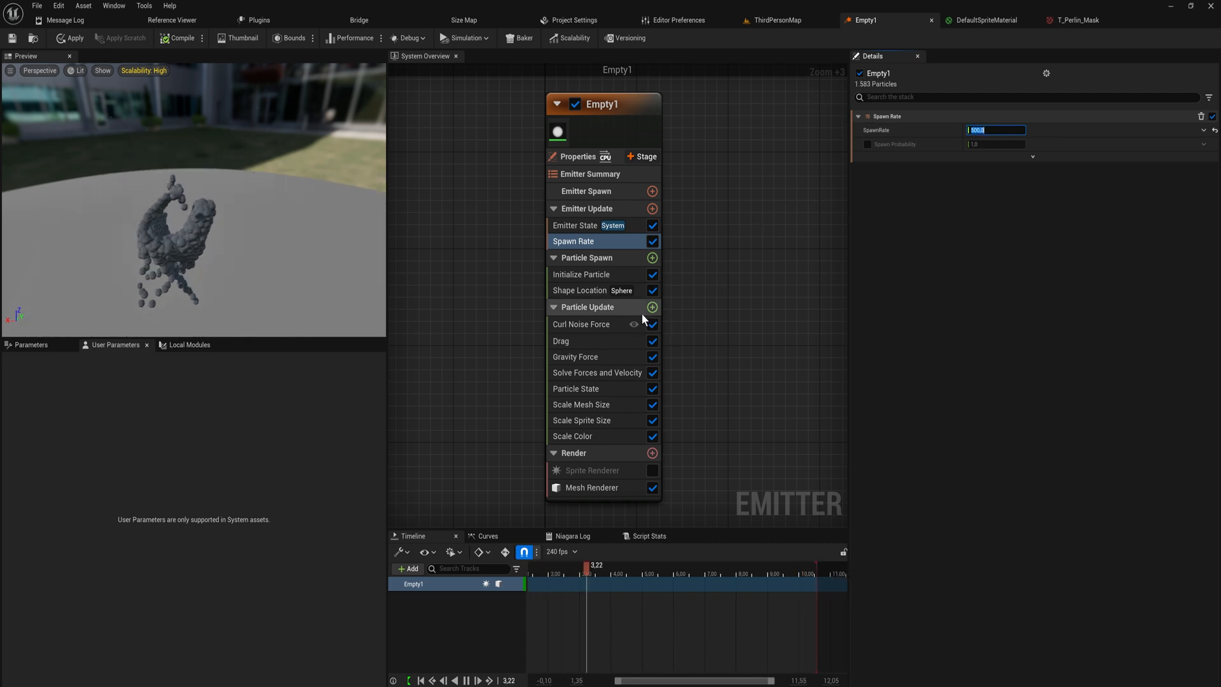
left_click(652, 307)
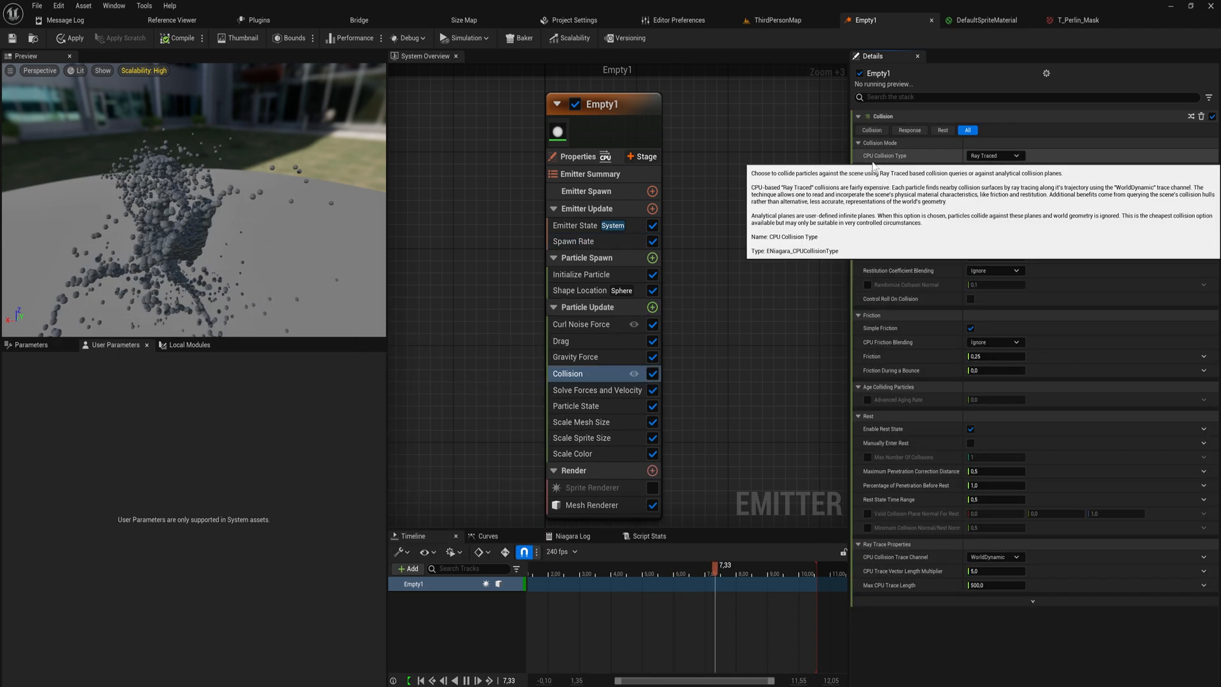
Keep CPU Collision Type as Ray Traced and set Radius Calculation Type to Mesh.
left_click(995, 155)
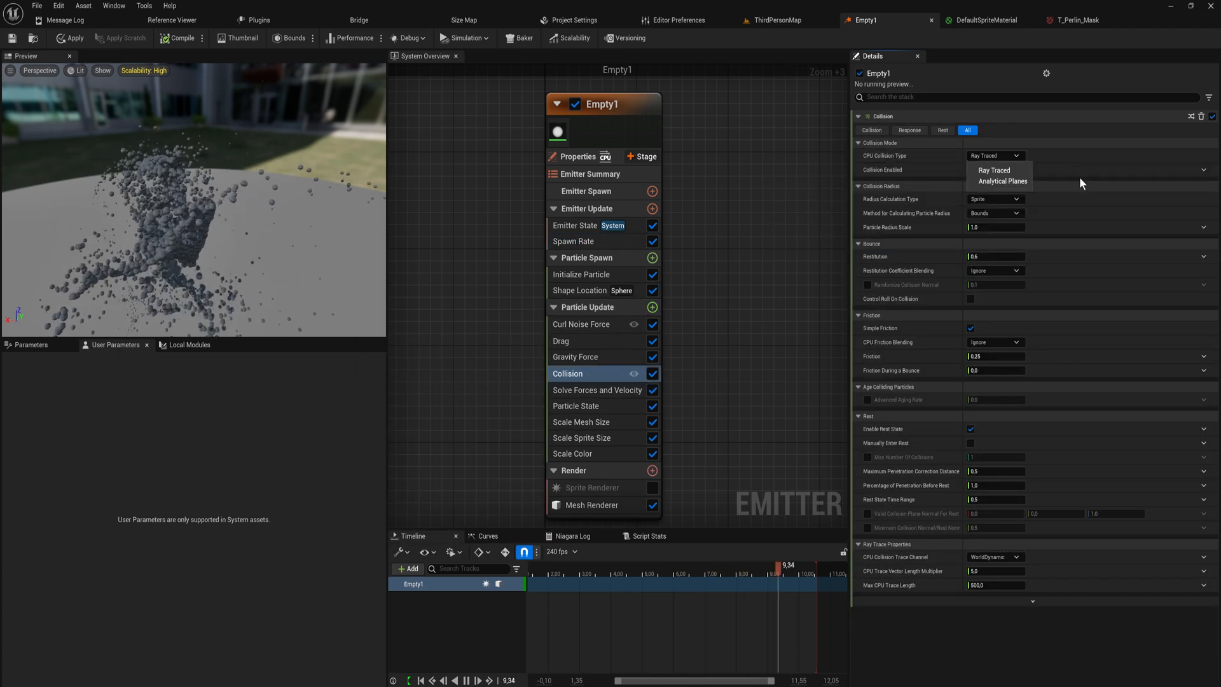
left_click(1001, 181)
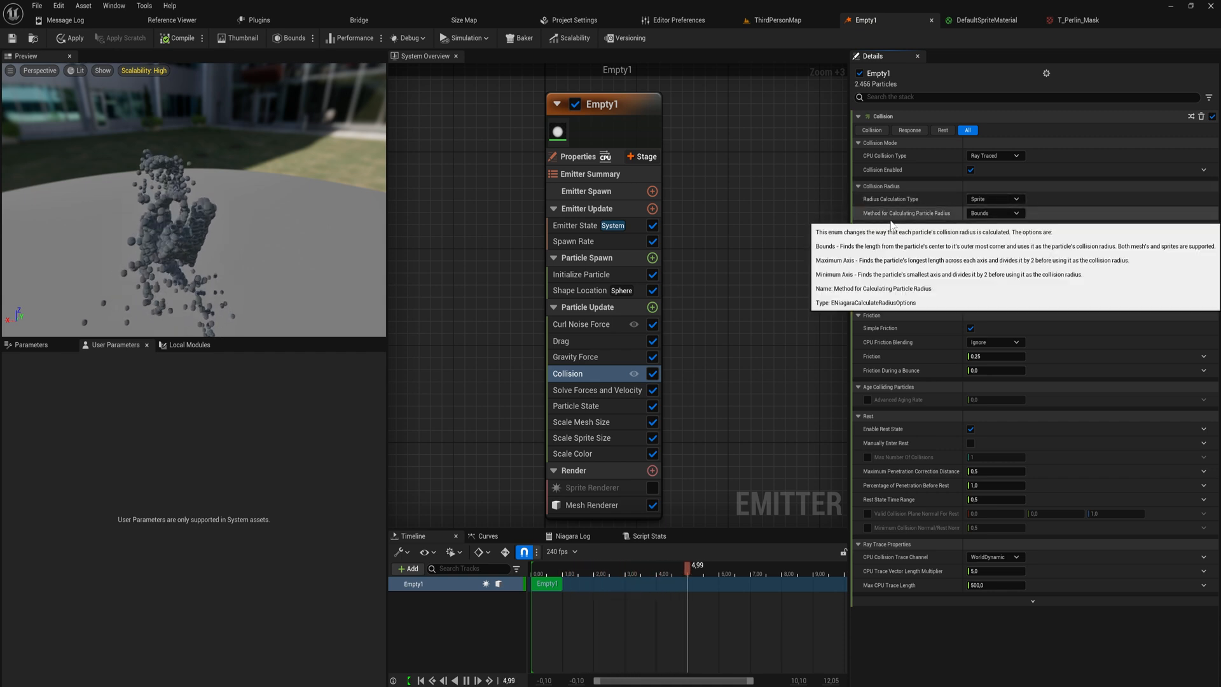
left_click(995, 212)
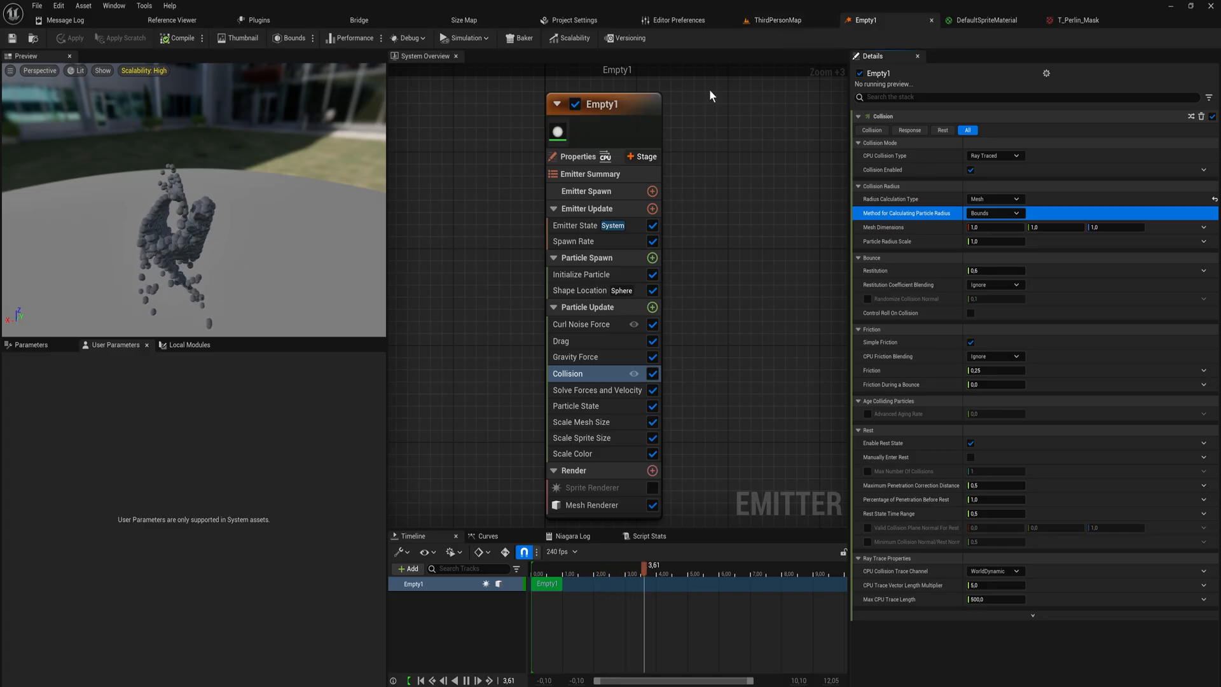
Set the Collision module's Restitution to 500 and turn off Simple Friction.
left_click(777, 20)
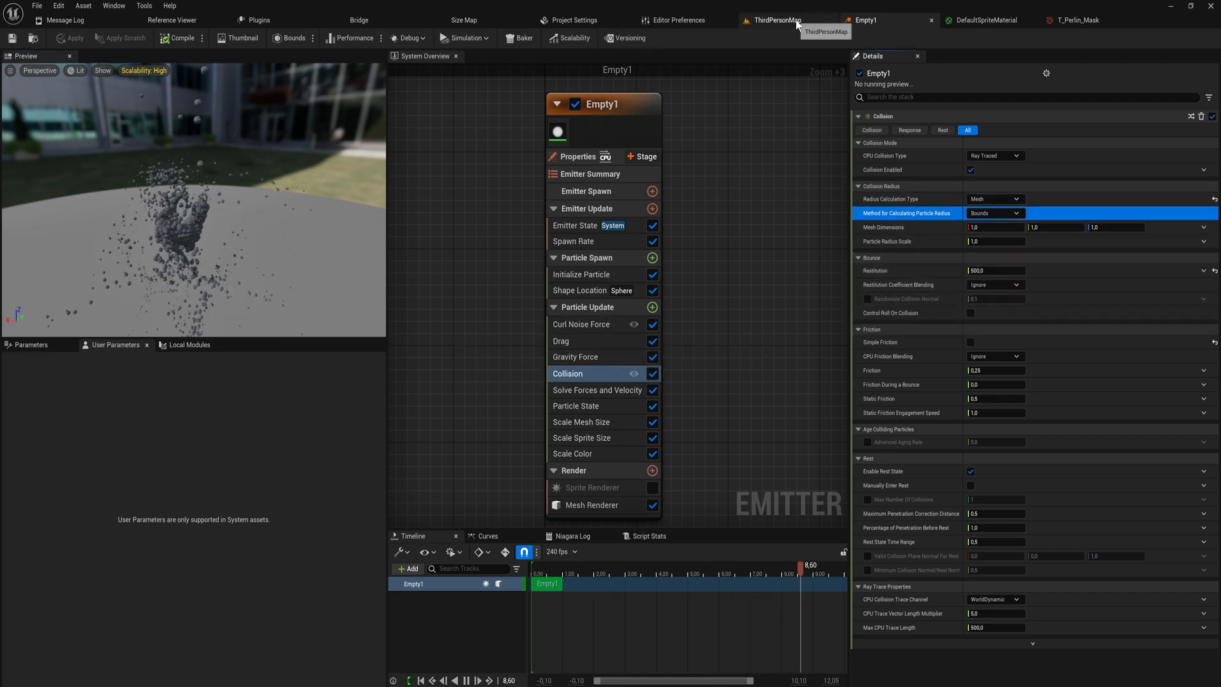
left_click(776, 19)
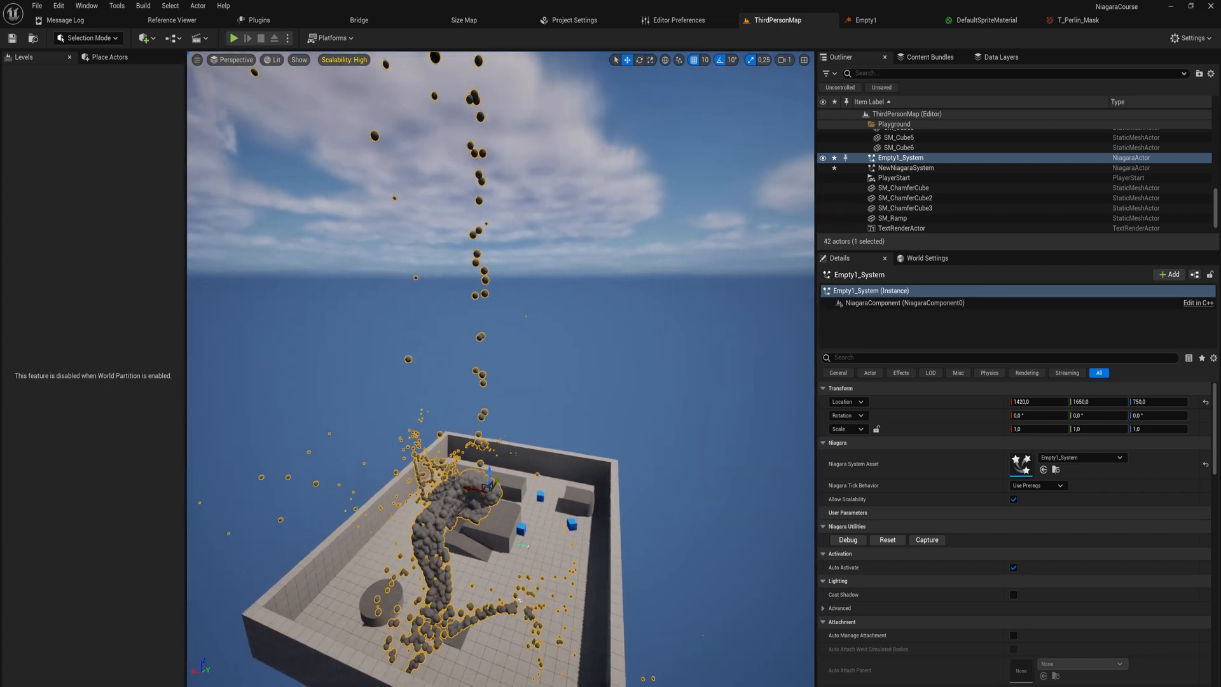
left_click(864, 19)
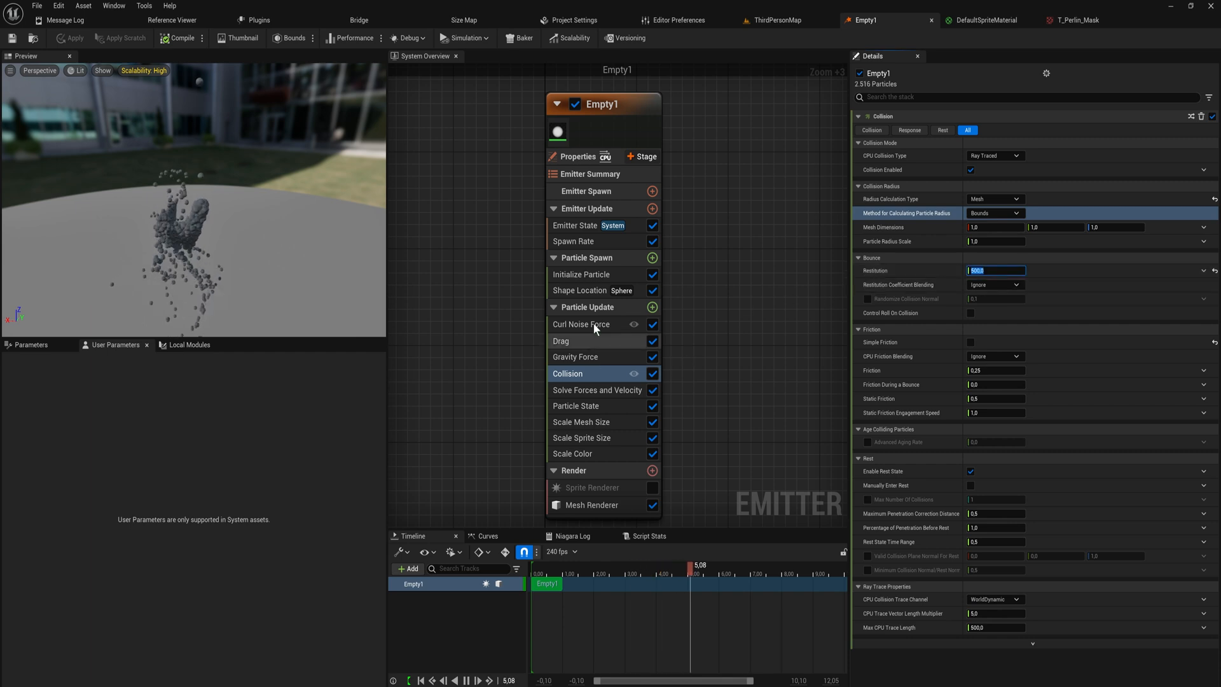
Review Curl Noise Force and Gravity Force, then lower Collision Restitution to 10.
left_click(581, 324)
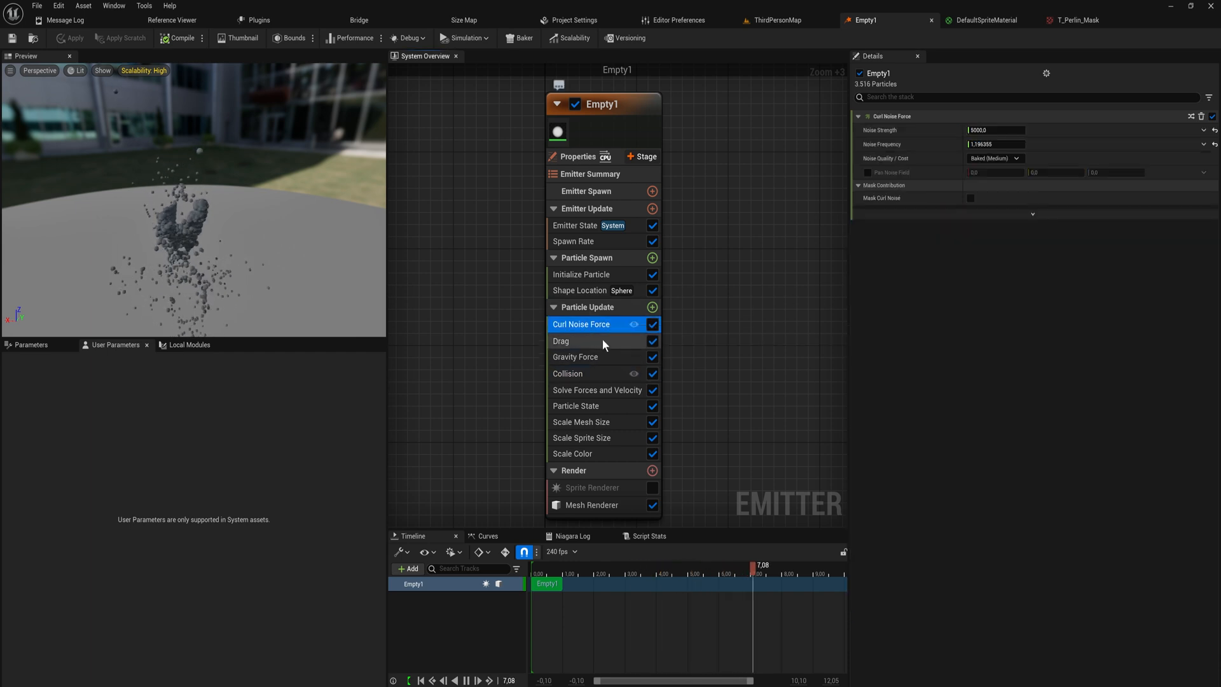
left_click(576, 357)
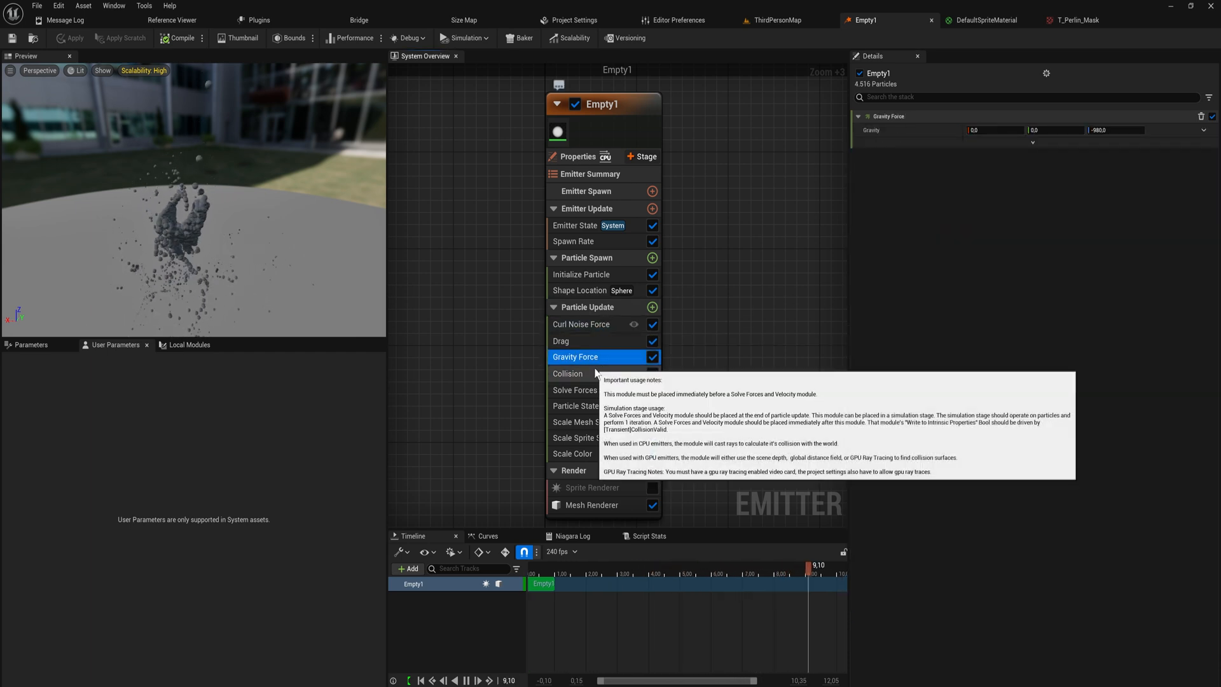
left_click(568, 373)
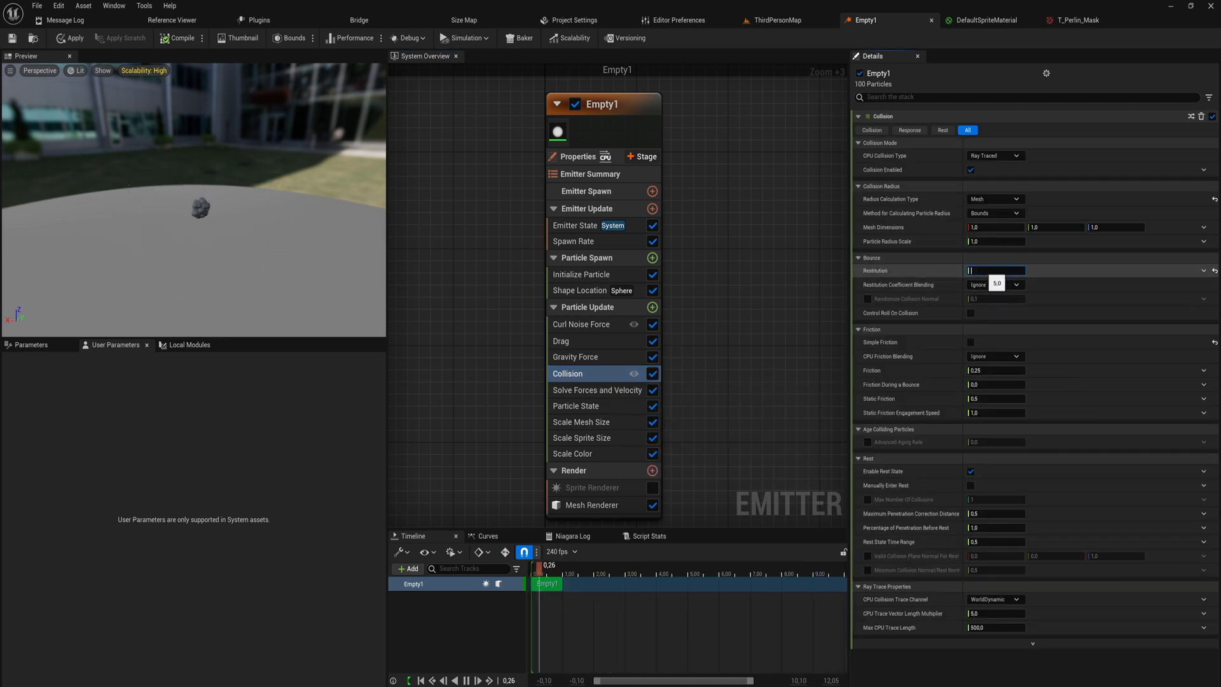
left_click(777, 20)
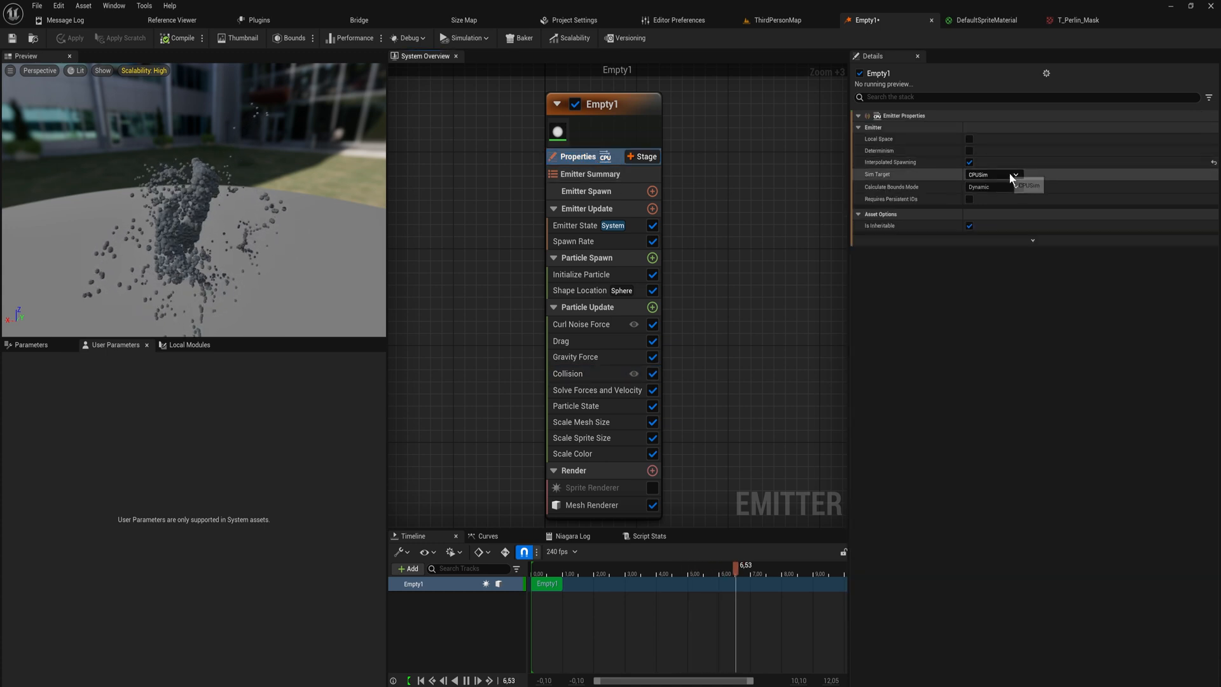
Set Sim Target to GPUCompute Sim and confirm Collision uses GPU Depth Buffer.
left_click(1028, 185)
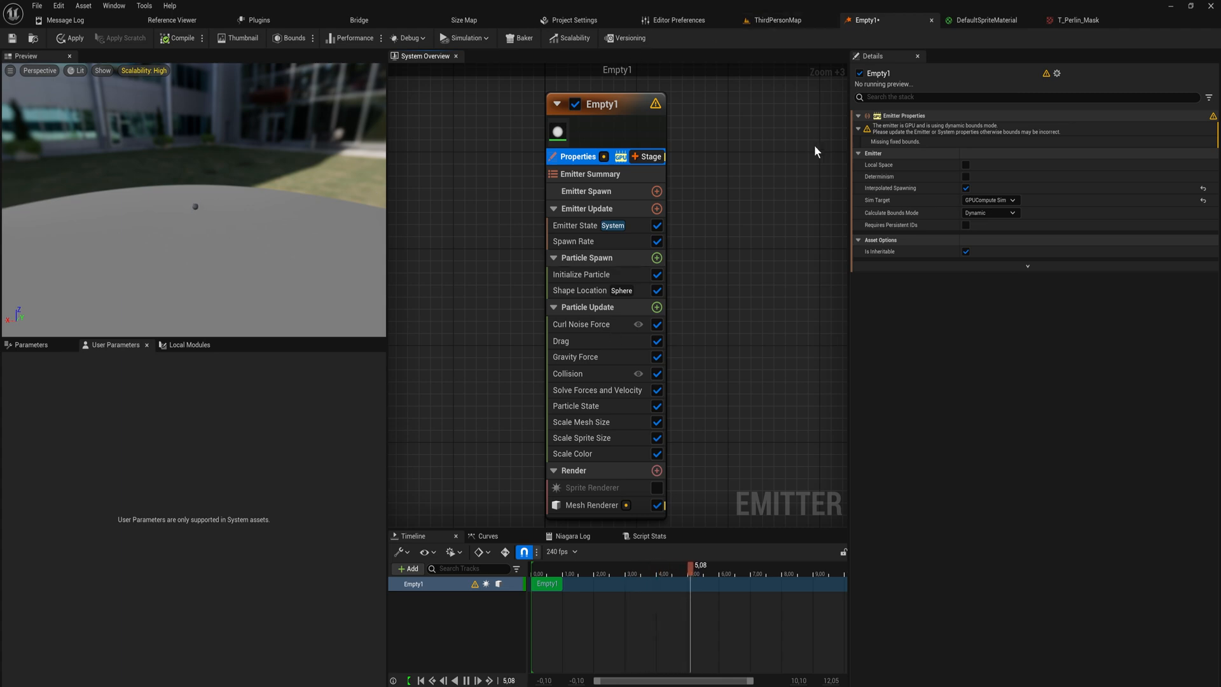
left_click(568, 373)
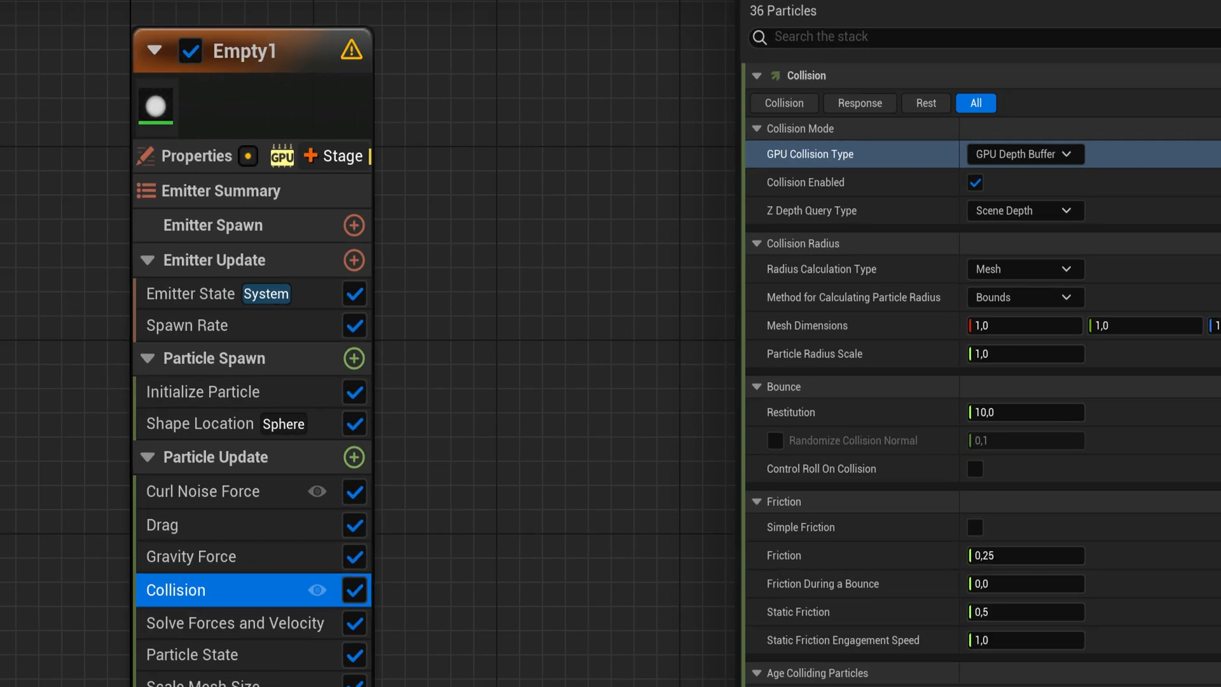